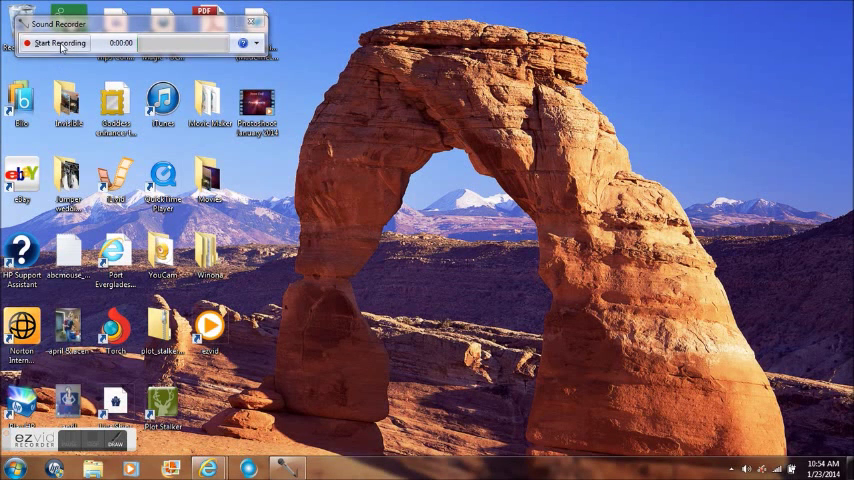
Step: Bring up the Start menu's All Programs list to launch Windows Live Movie Maker
{"action": "left_click", "coordinate": [56, 44]}
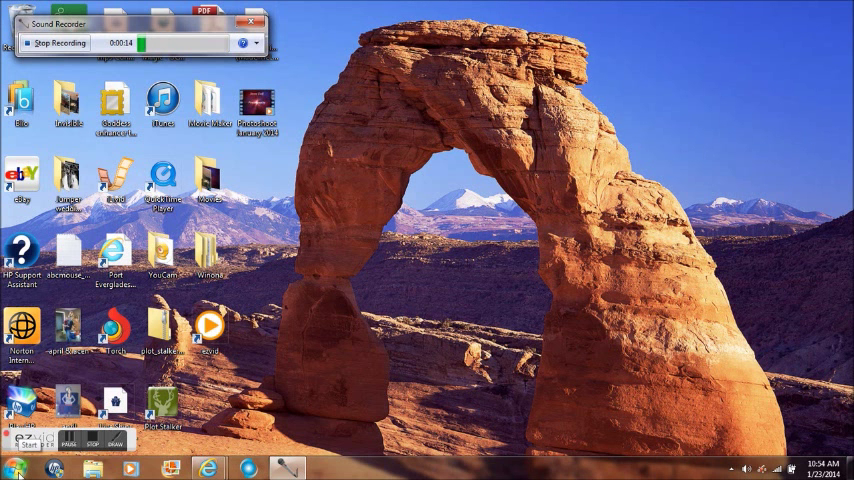
{"action": "left_click", "coordinate": [14, 468]}
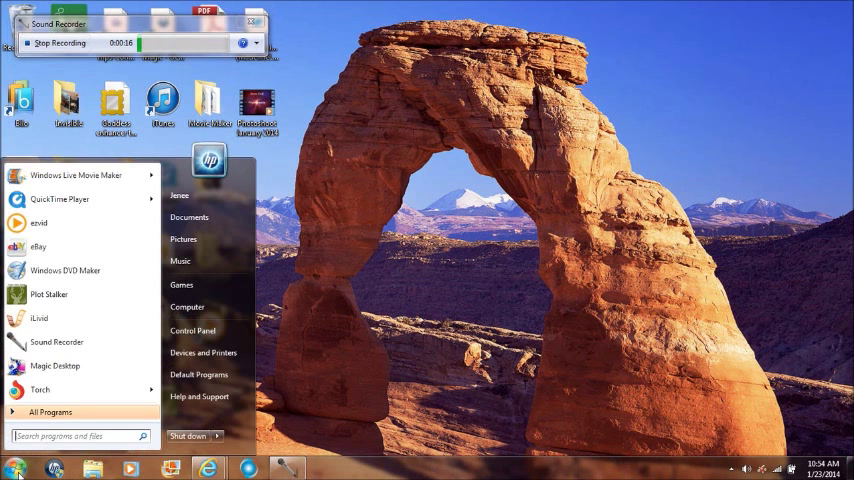
{"action": "left_click", "coordinate": [48, 412]}
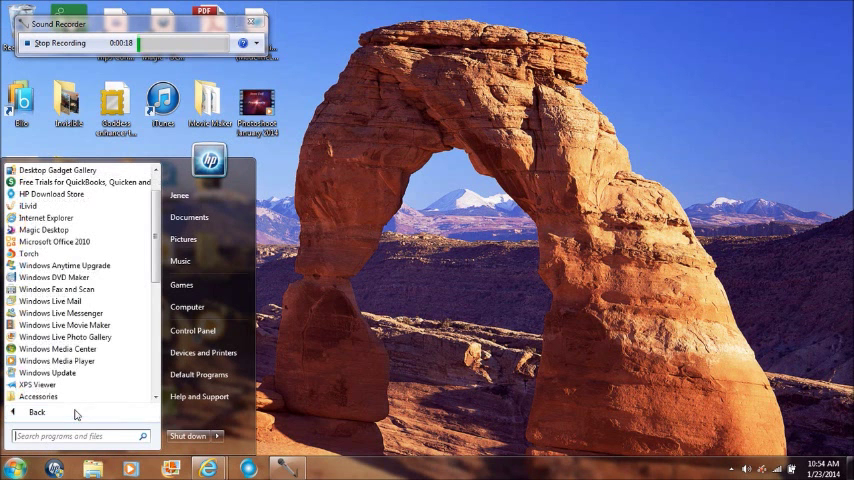
{"action": "mouse_move", "coordinate": [64, 324]}
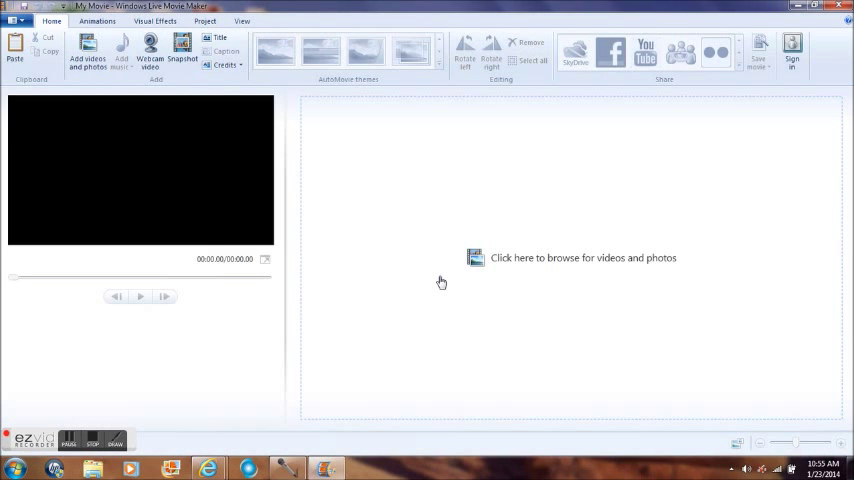
{"action": "mouse_move", "coordinate": [544, 288]}
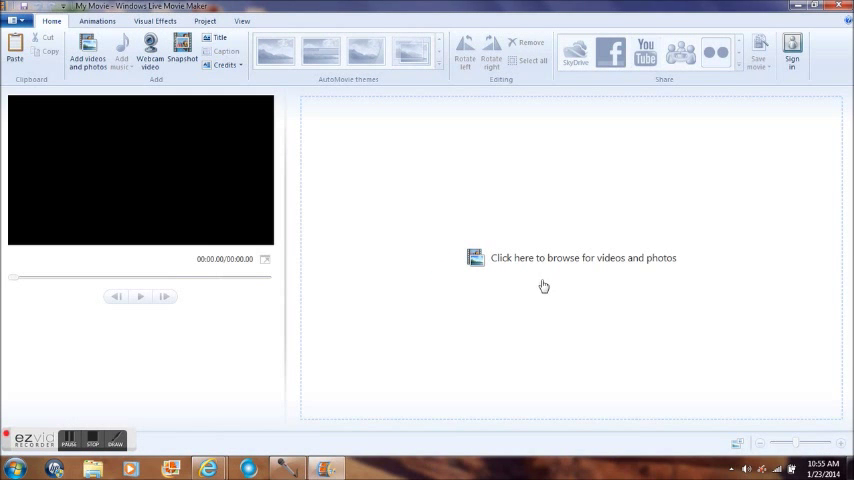
{"action": "mouse_move", "coordinate": [564, 268]}
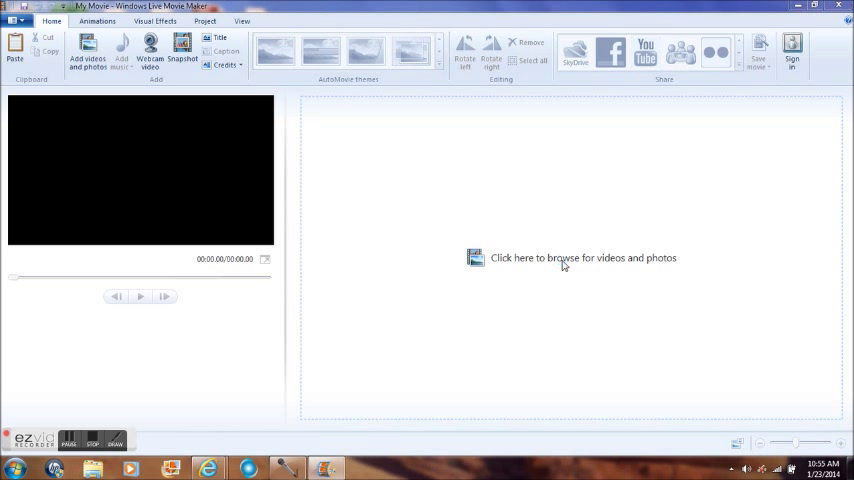
Step: Import the Wildlife sample video onto the storyboard and preview it playing
{"action": "left_click", "coordinate": [584, 256]}
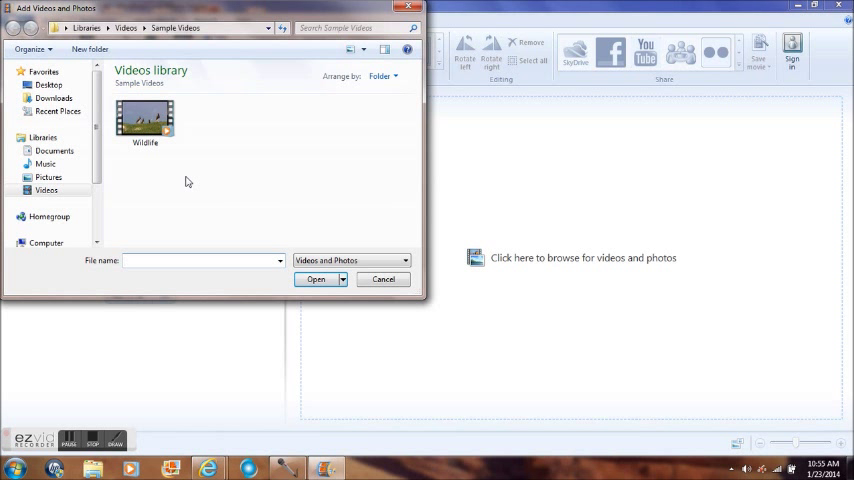
{"action": "mouse_move", "coordinate": [308, 164]}
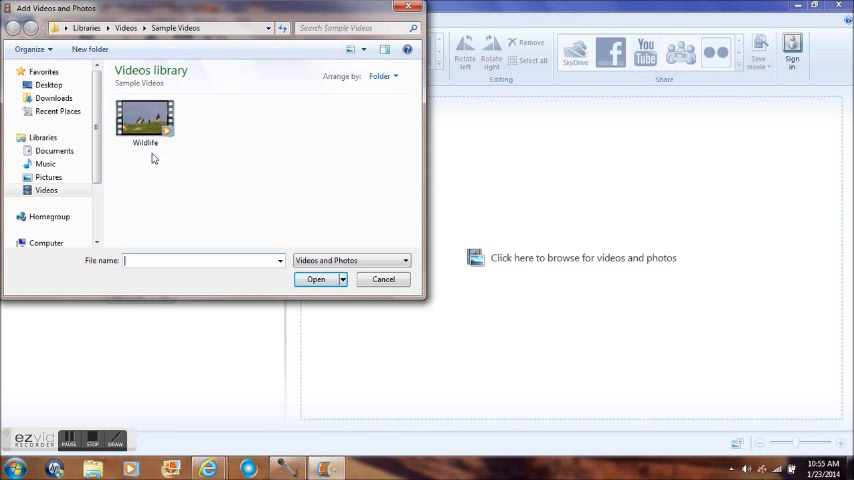
{"action": "left_click", "coordinate": [144, 120]}
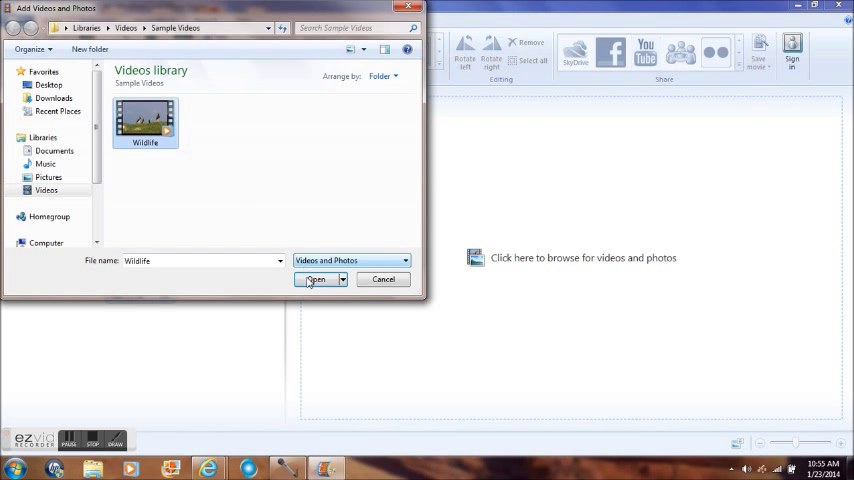
{"action": "left_click", "coordinate": [316, 280]}
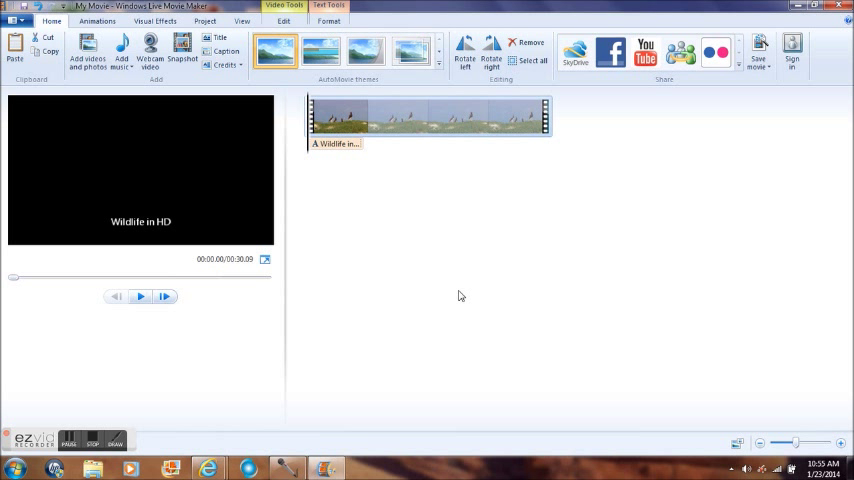
{"action": "left_click", "coordinate": [140, 296]}
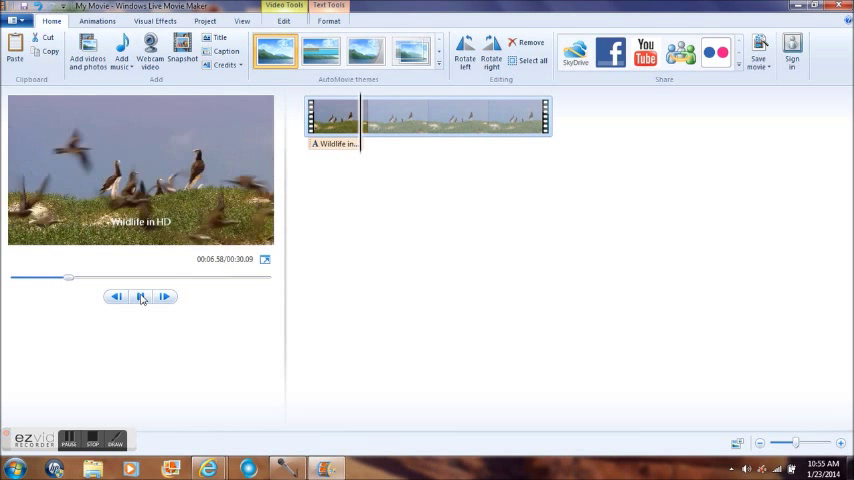
{"action": "left_click", "coordinate": [140, 296]}
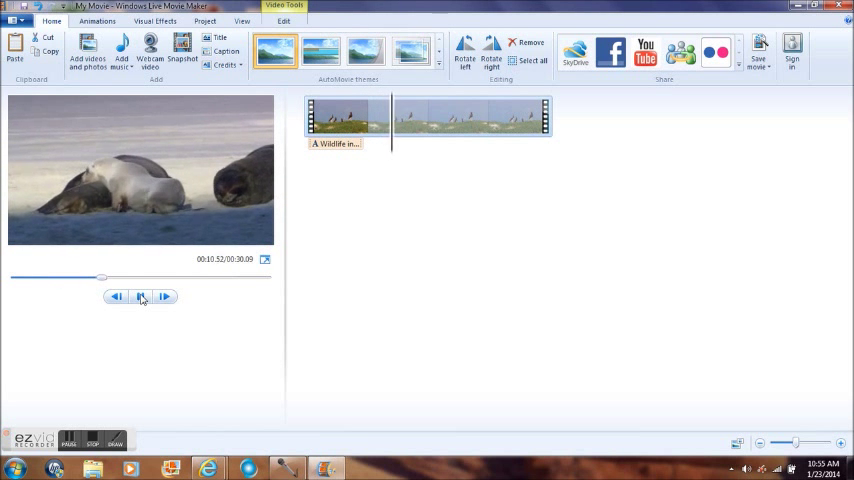
Step: Show the Video Tools Edit options for the Wildlife clip and reset playback to the start
{"action": "left_click", "coordinate": [140, 296]}
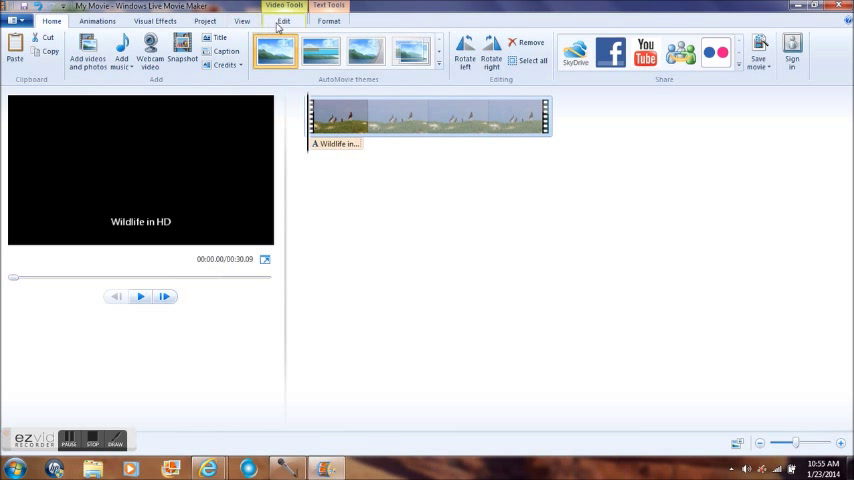
{"action": "left_click", "coordinate": [284, 20]}
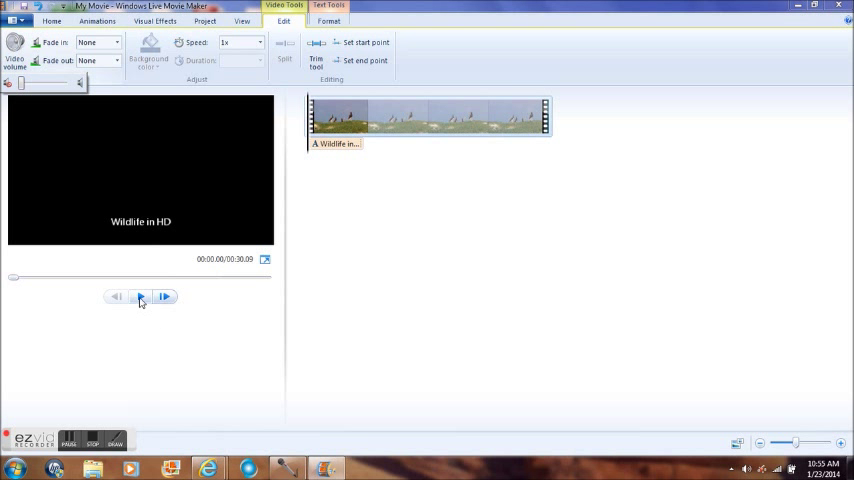
{"action": "left_click", "coordinate": [140, 296]}
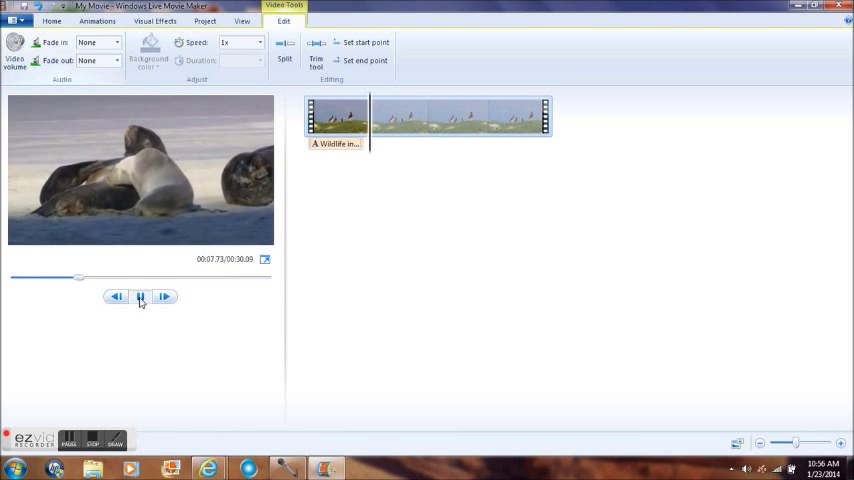
{"action": "left_click", "coordinate": [140, 296]}
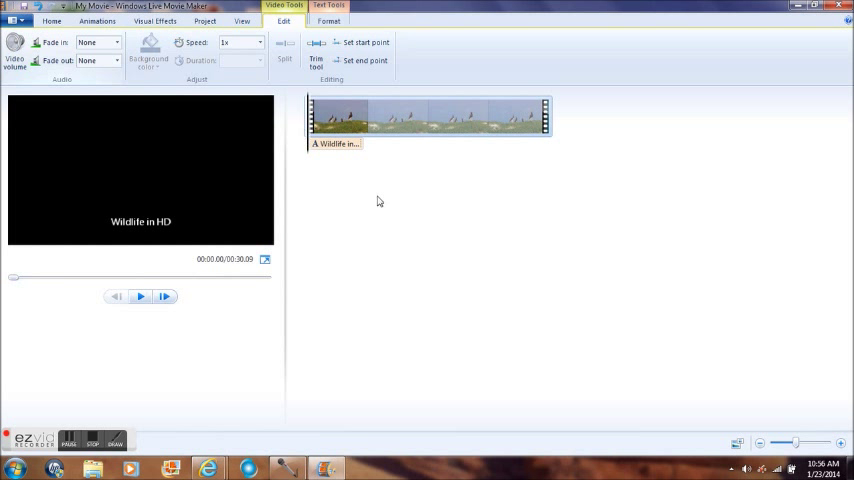
{"action": "mouse_move", "coordinate": [394, 220]}
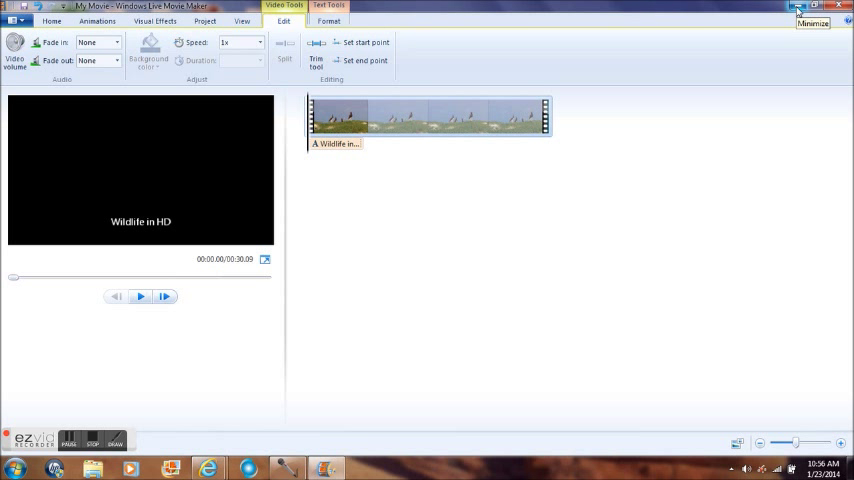
Step: Switch to Internet Explorer and search Google for 'royalty free music'
{"action": "left_click", "coordinate": [800, 8]}
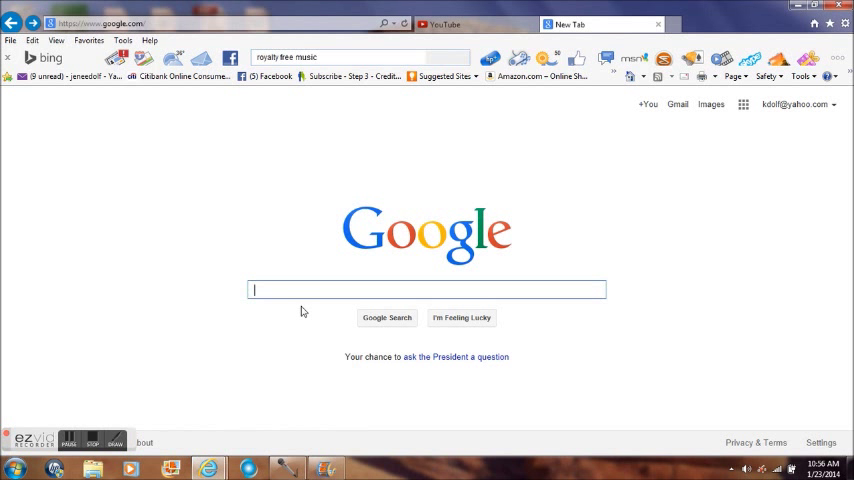
{"action": "type", "text": "royal"}
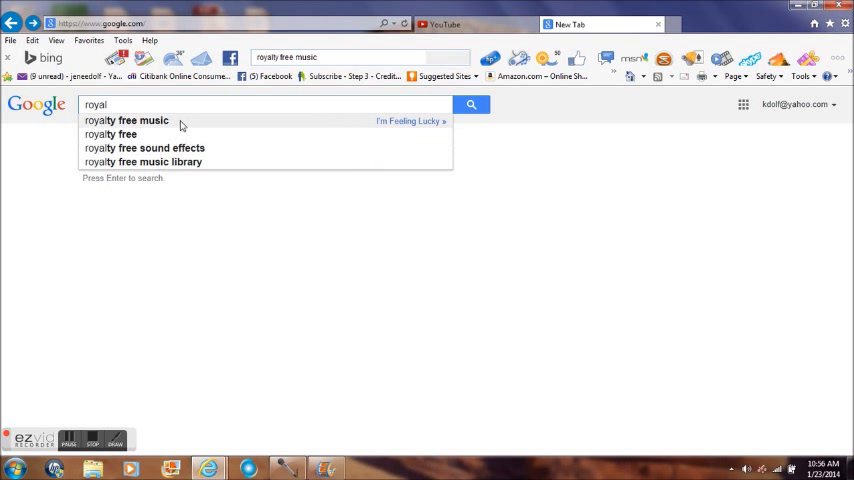
{"action": "left_click", "coordinate": [126, 120]}
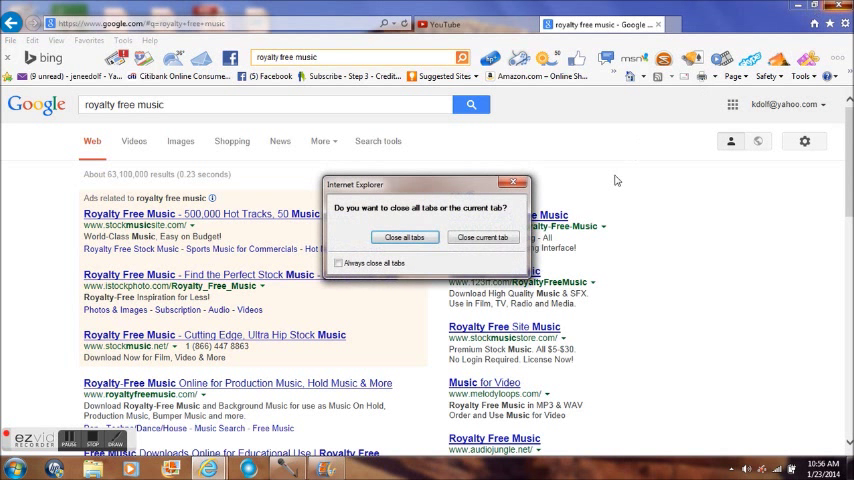
Step: Go through the YouTube Video Manager's Creation Tools into the free Audio Library
{"action": "left_click", "coordinate": [482, 236]}
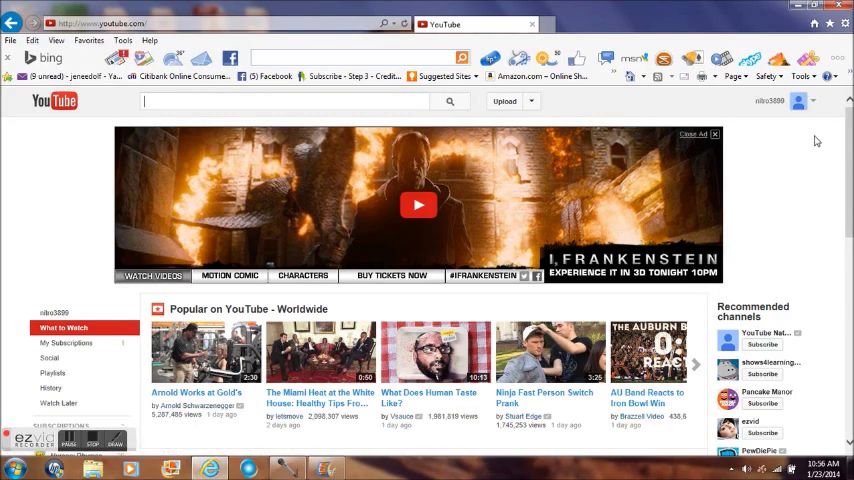
{"action": "left_click", "coordinate": [800, 100]}
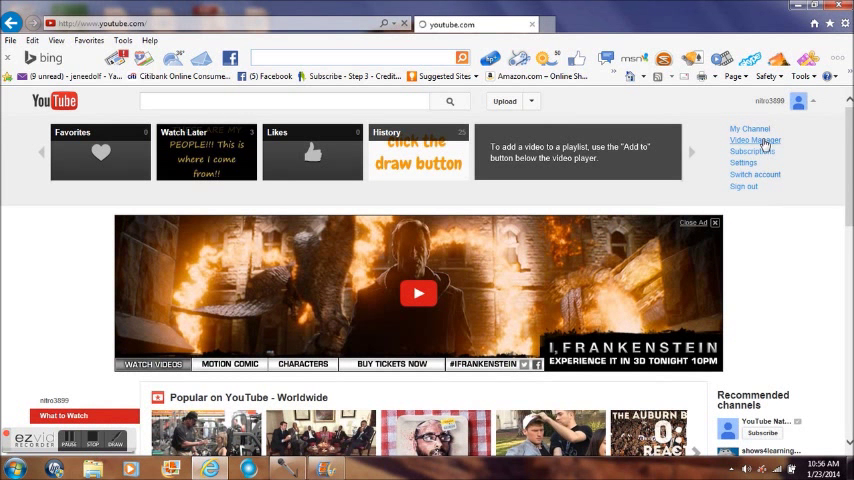
{"action": "left_click", "coordinate": [756, 140]}
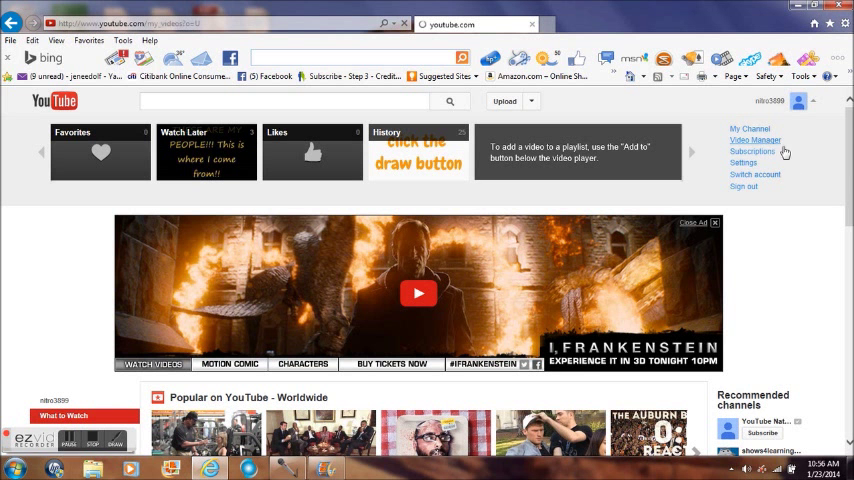
{"action": "left_click", "coordinate": [756, 140]}
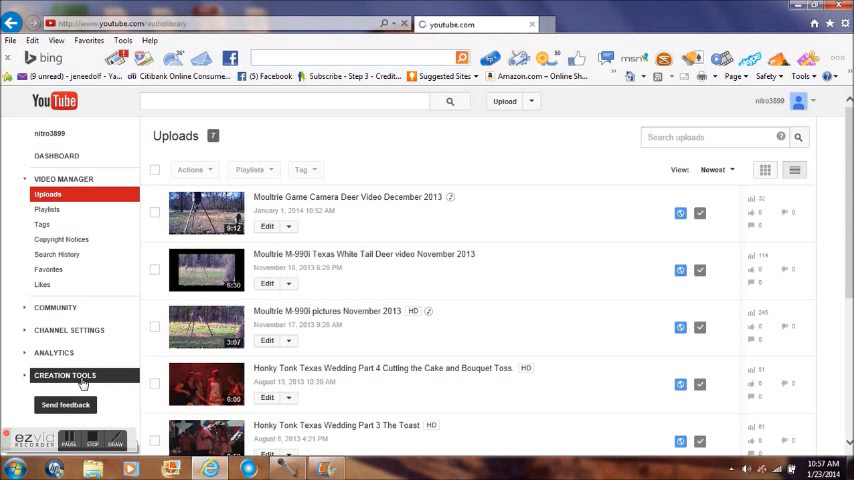
{"action": "left_click", "coordinate": [56, 284]}
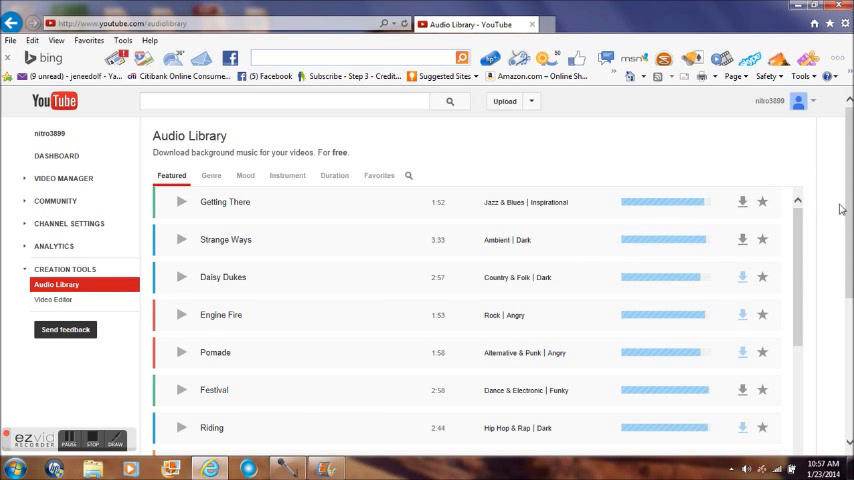
Step: Browse the Audio Library by genre, then filter by instrument down to drum tracks
{"action": "scroll", "scroll_direction": "down", "scroll_amount": 3}
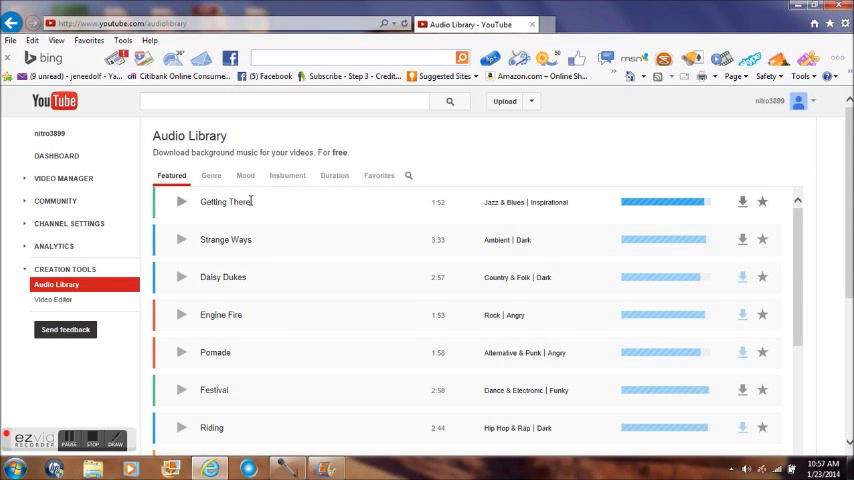
{"action": "left_click", "coordinate": [212, 176]}
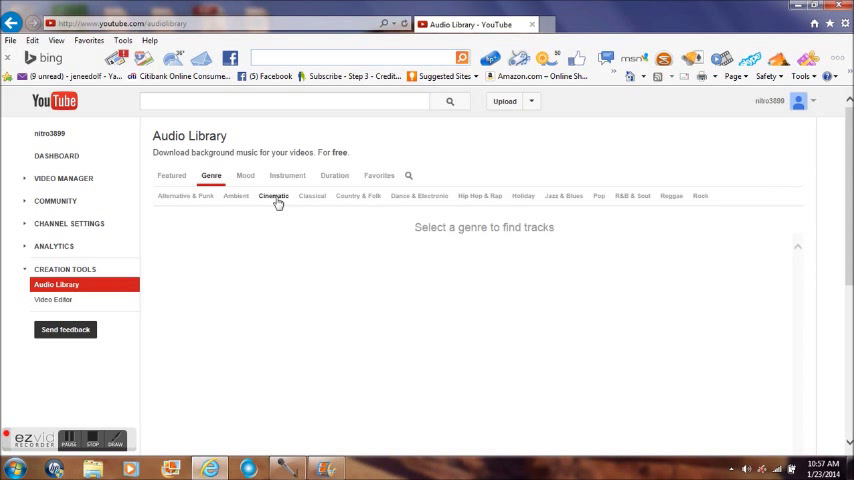
{"action": "left_click", "coordinate": [272, 196]}
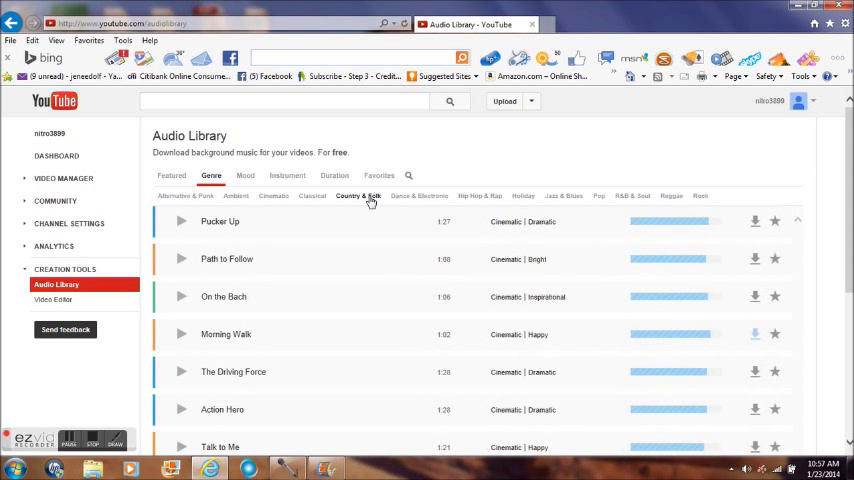
{"action": "left_click", "coordinate": [356, 196]}
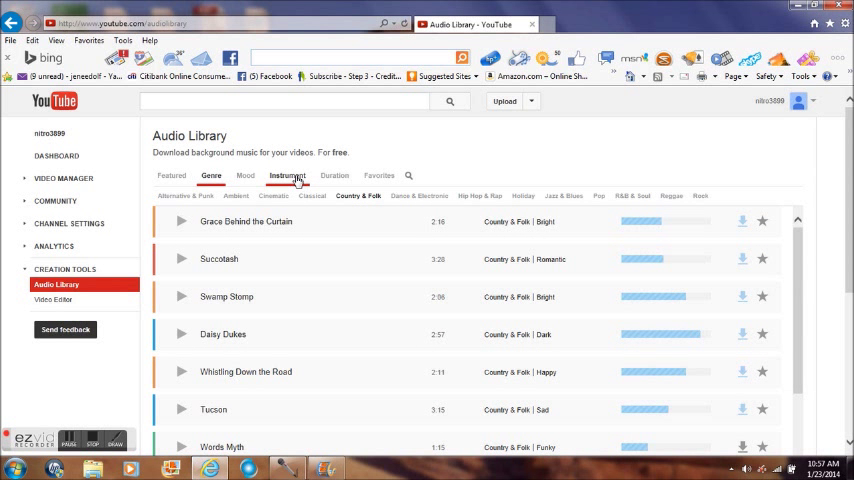
{"action": "left_click", "coordinate": [288, 176]}
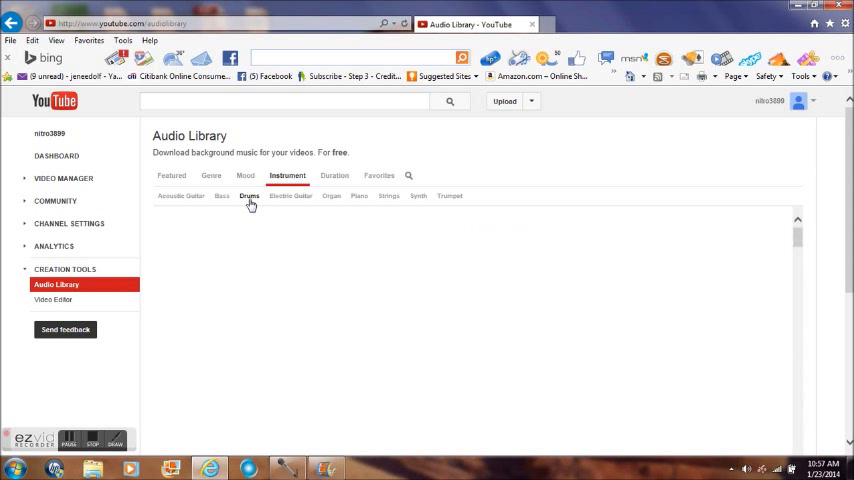
{"action": "left_click", "coordinate": [248, 196]}
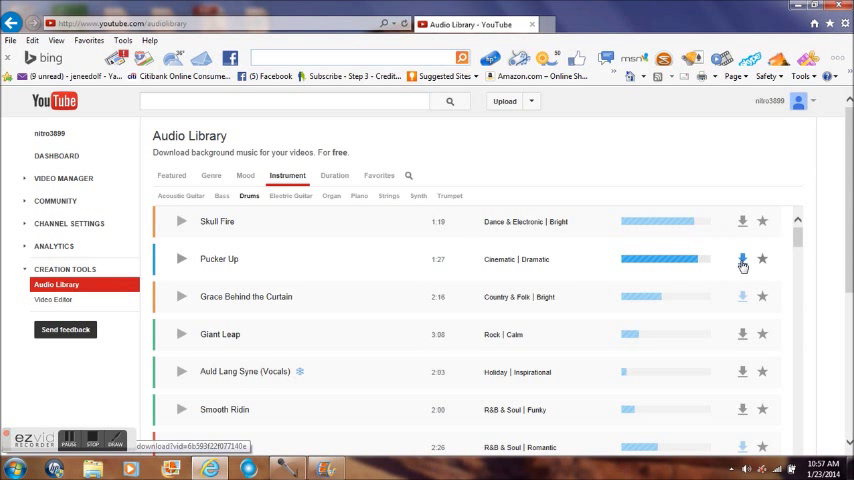
Step: Download the Pucker Up drum track and open it to listen
{"action": "left_click", "coordinate": [742, 260]}
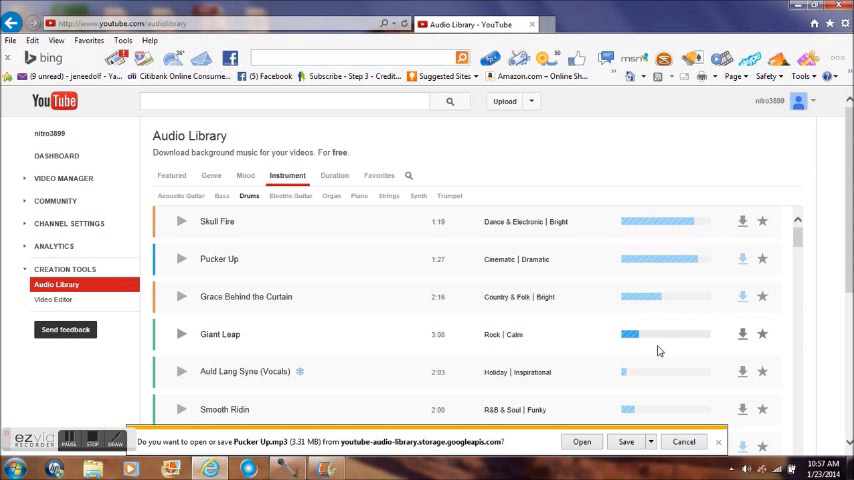
{"action": "left_click", "coordinate": [624, 440]}
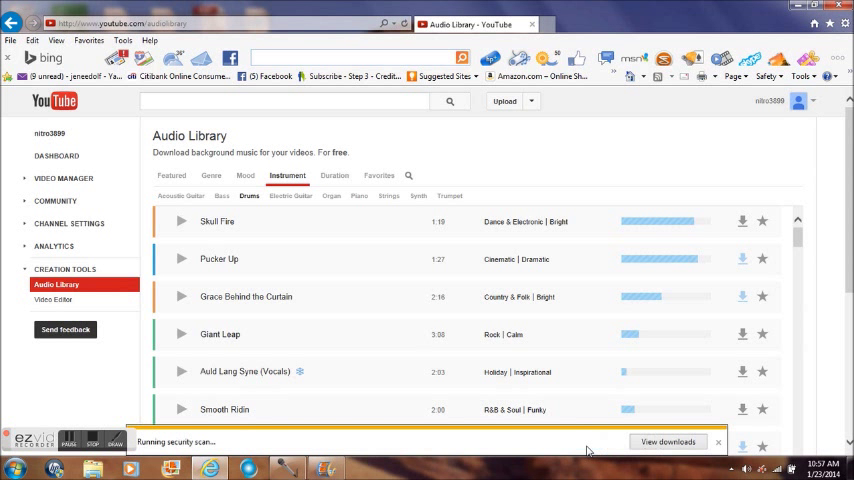
{"action": "left_click", "coordinate": [180, 260]}
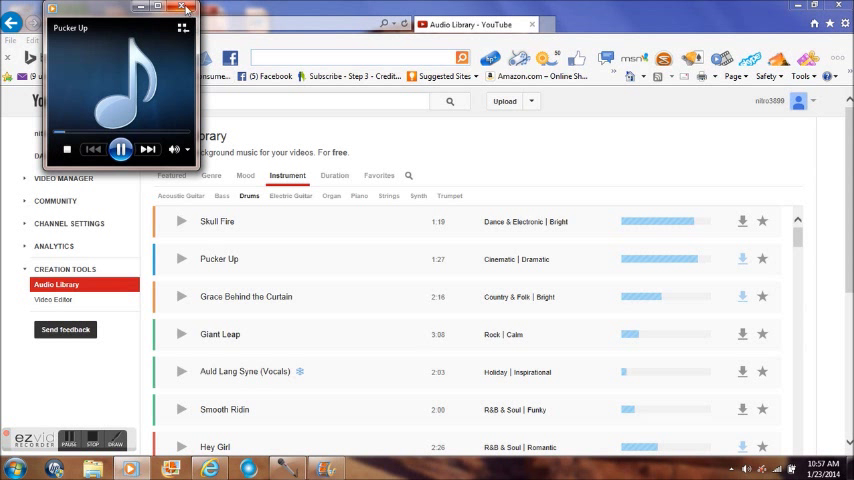
Step: Save the Skull Fire track into the Movie Maker folder and return to the movie project
{"action": "left_click", "coordinate": [188, 8]}
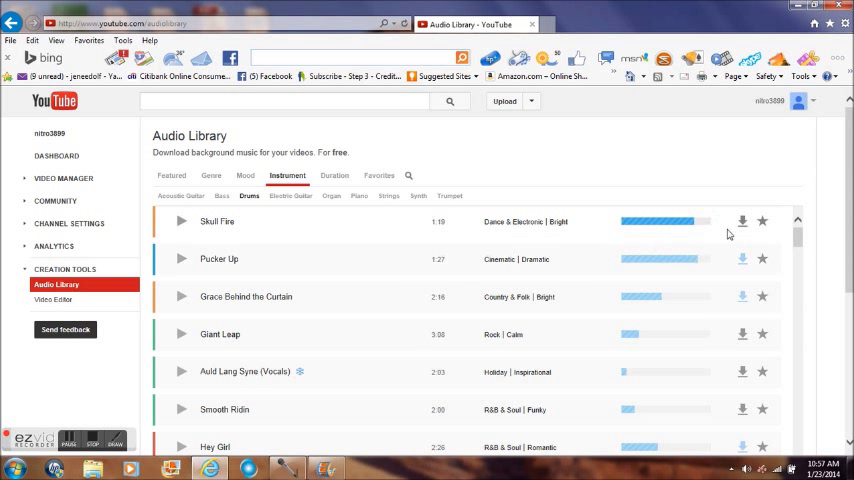
{"action": "left_click", "coordinate": [742, 220]}
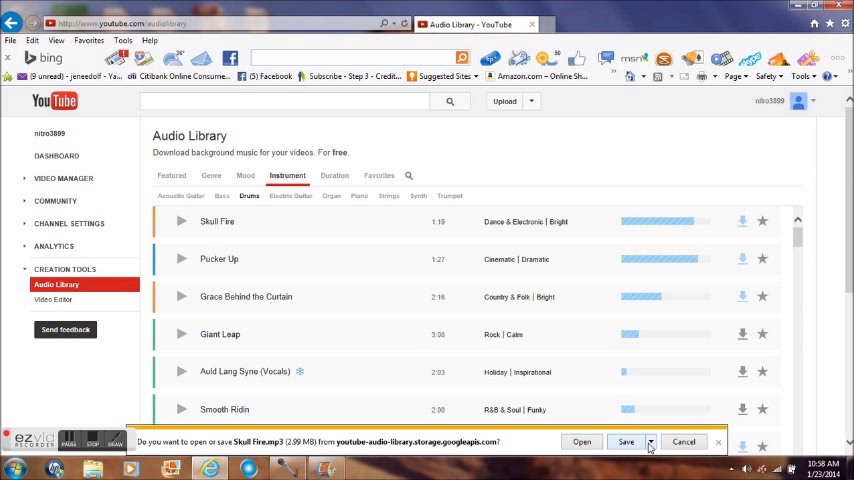
{"action": "left_click", "coordinate": [648, 442]}
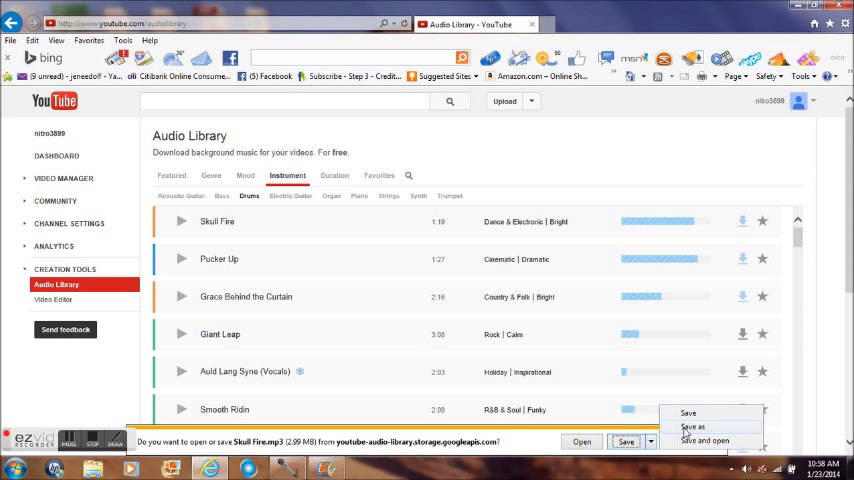
{"action": "left_click", "coordinate": [696, 428]}
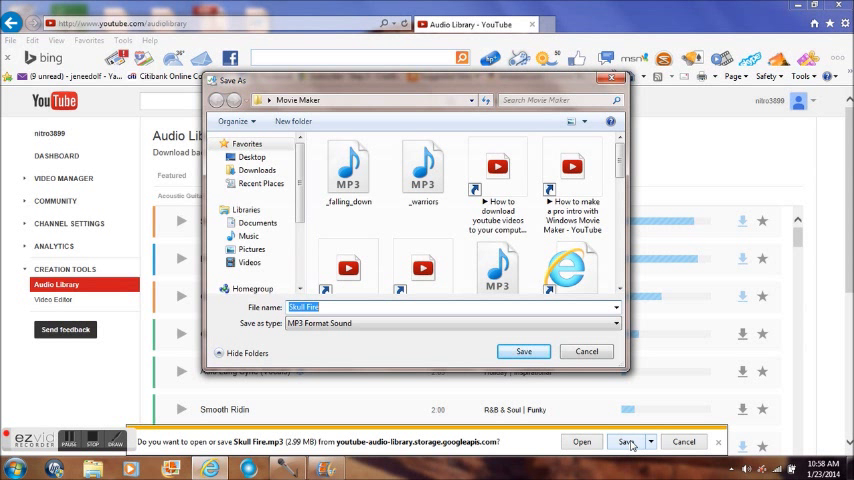
{"action": "left_click", "coordinate": [524, 352]}
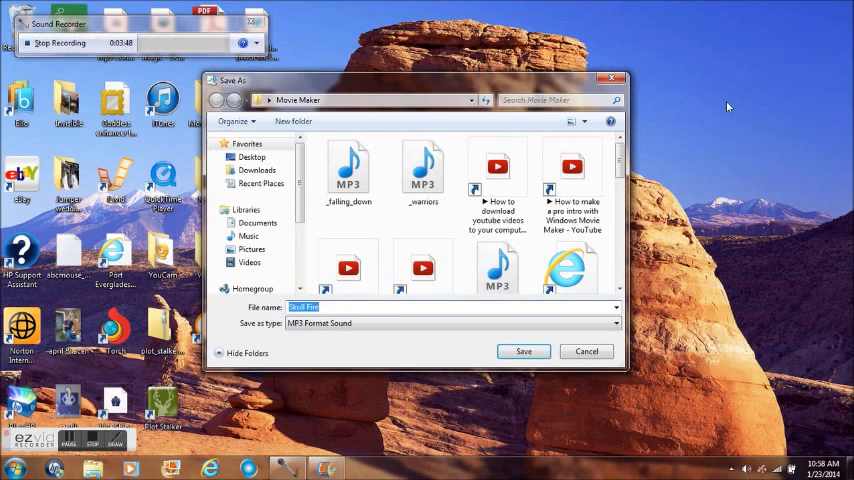
{"action": "left_click", "coordinate": [524, 352]}
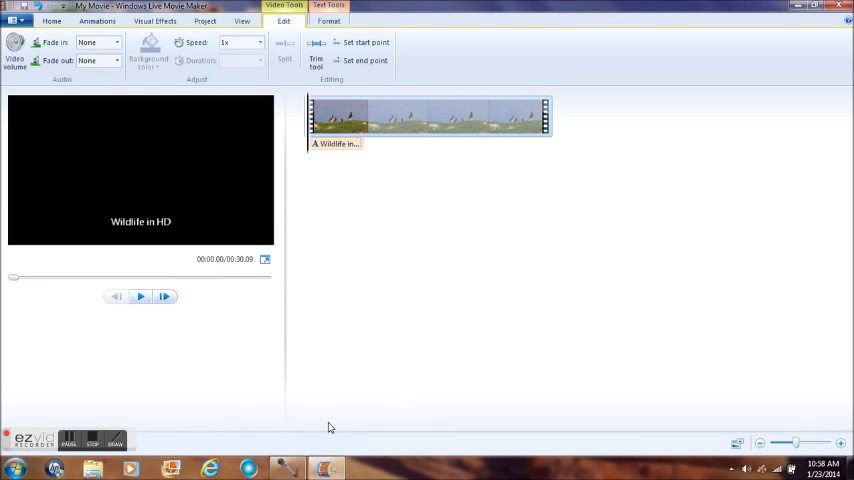
{"action": "mouse_move", "coordinate": [444, 256]}
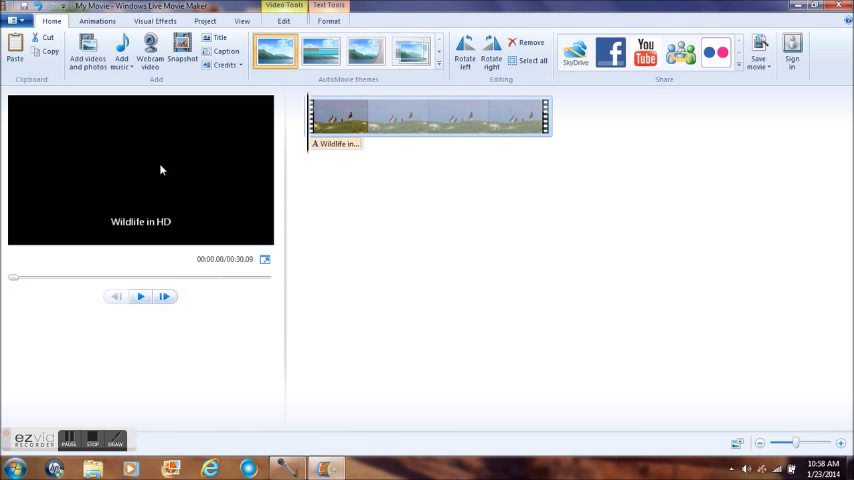
Step: Add the falling_down music track under the Wildlife clip on the timeline
{"action": "left_click", "coordinate": [120, 50]}
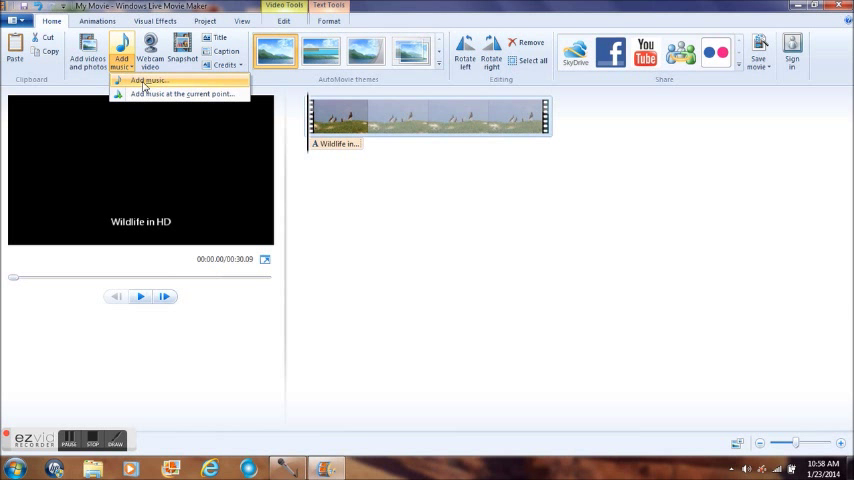
{"action": "left_click", "coordinate": [148, 80]}
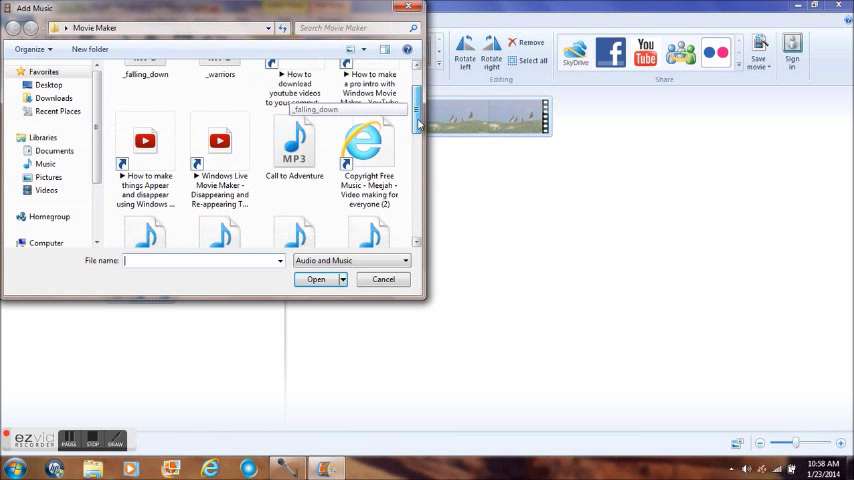
{"action": "scroll", "scroll_direction": "down", "scroll_amount": 3}
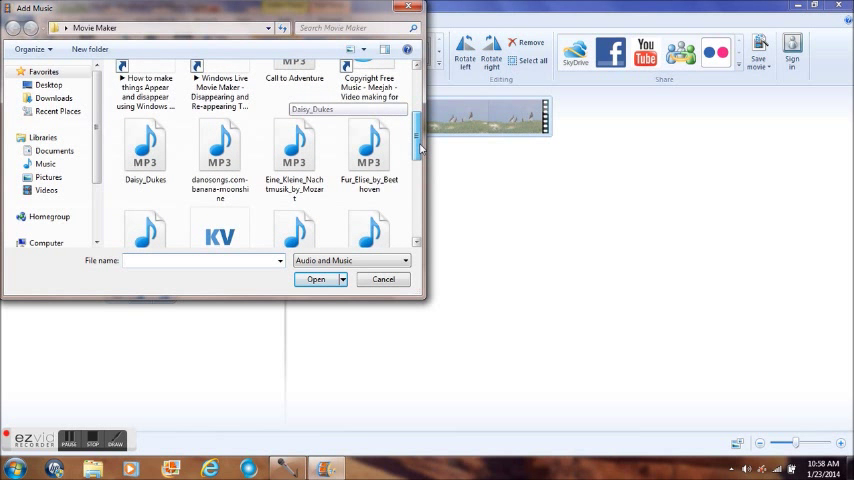
{"action": "scroll", "scroll_direction": "down", "scroll_amount": 3}
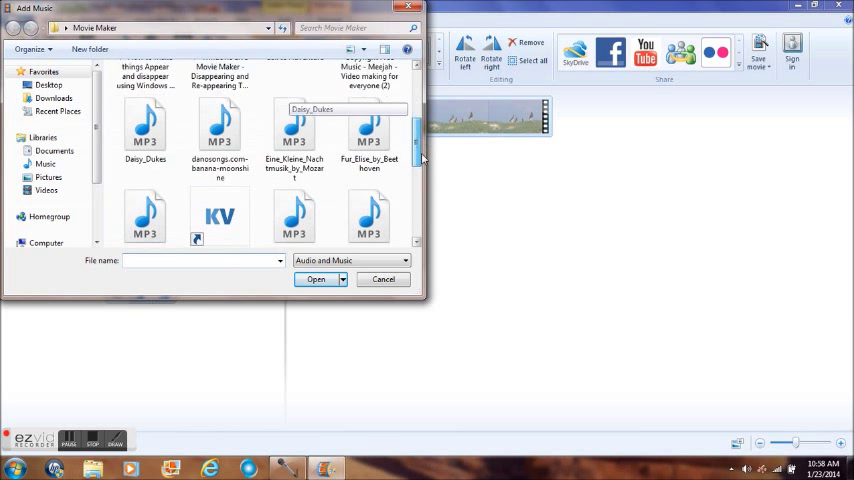
{"action": "scroll", "scroll_direction": "down", "scroll_amount": 3}
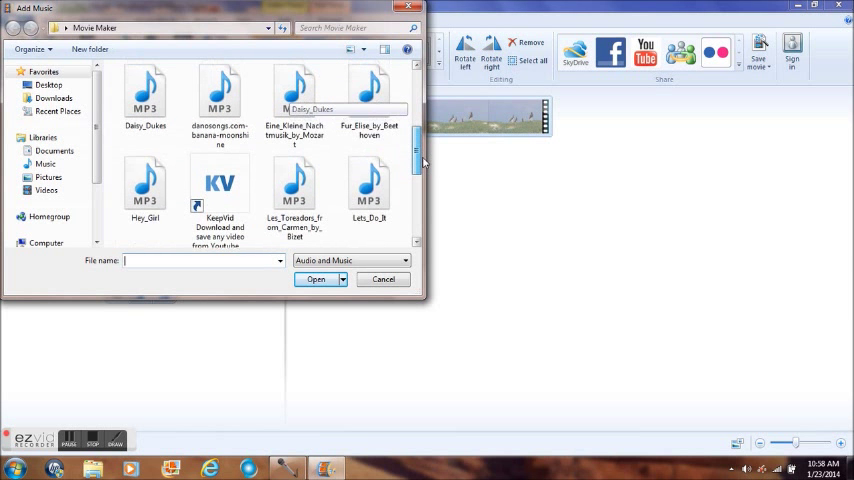
{"action": "scroll", "scroll_direction": "down", "scroll_amount": 3}
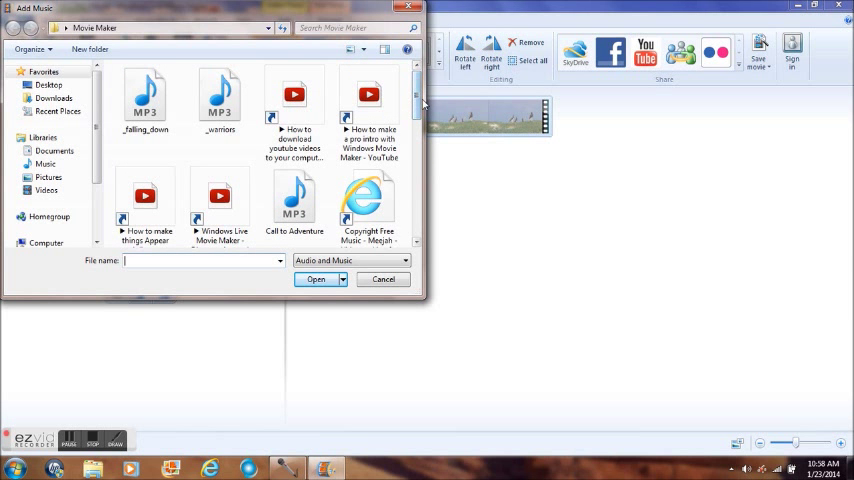
{"action": "left_click", "coordinate": [144, 100]}
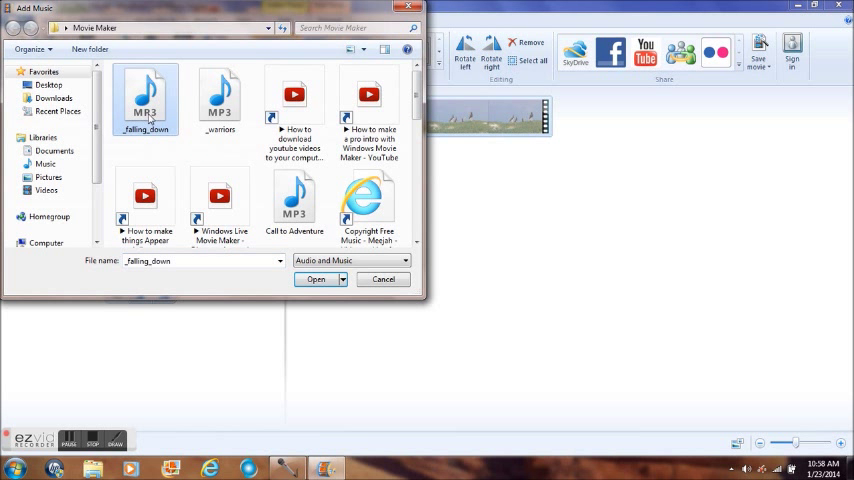
{"action": "left_click", "coordinate": [316, 280]}
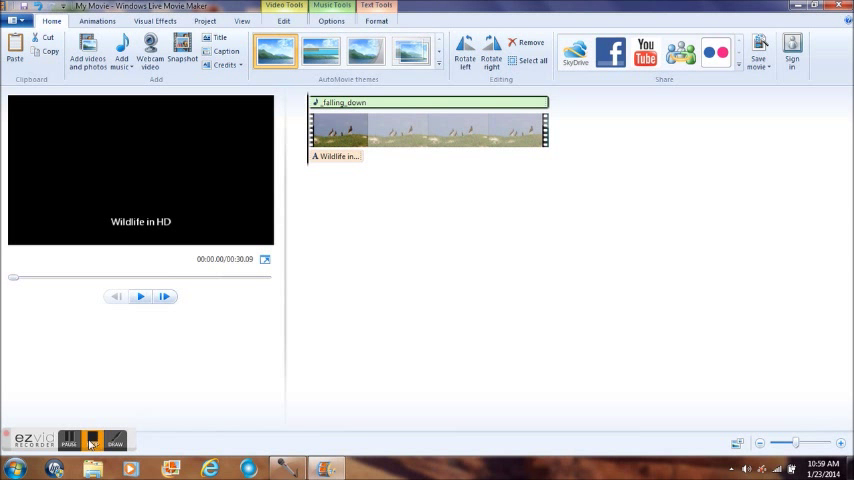
{"action": "mouse_move", "coordinate": [140, 296]}
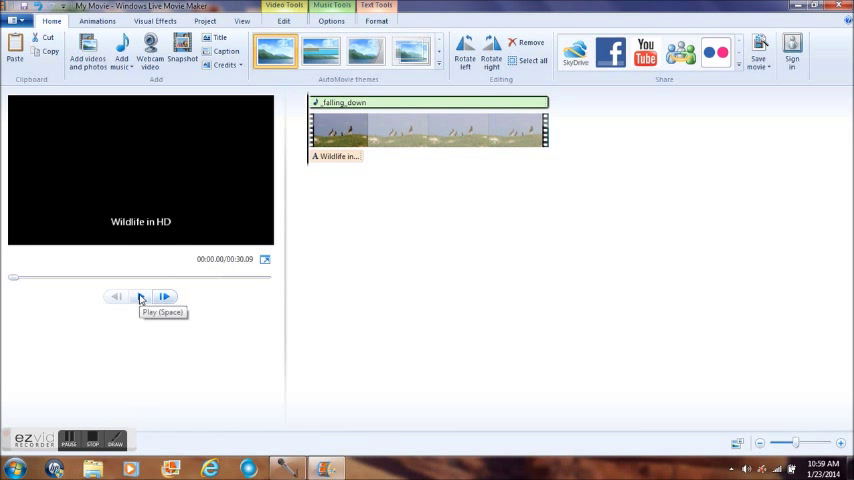
Step: Preview the video with its new music from the start, then pause
{"action": "left_click", "coordinate": [140, 296]}
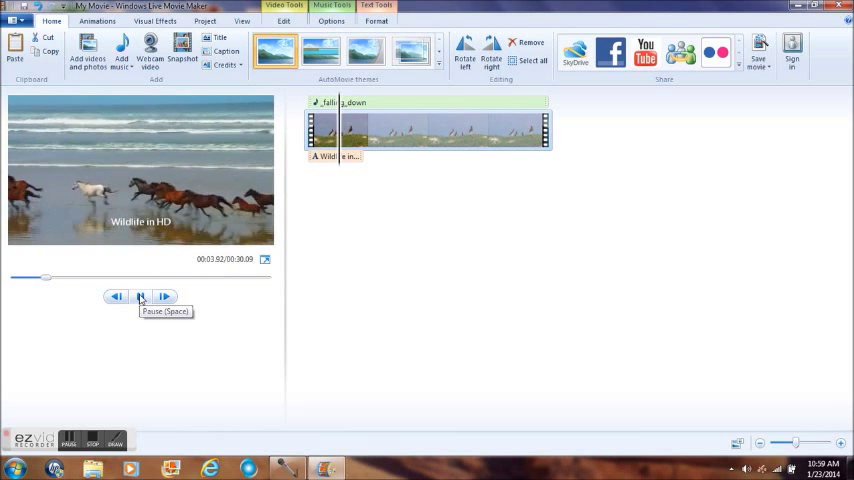
{"action": "left_click", "coordinate": [140, 296]}
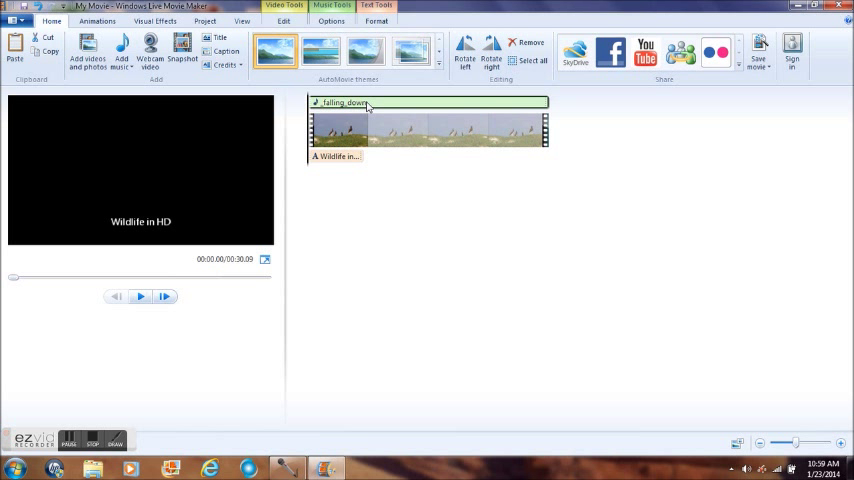
Step: Remove the falling_down track, add _warriors.mp3 in its place and preview the movie
{"action": "right_click", "coordinate": [370, 104]}
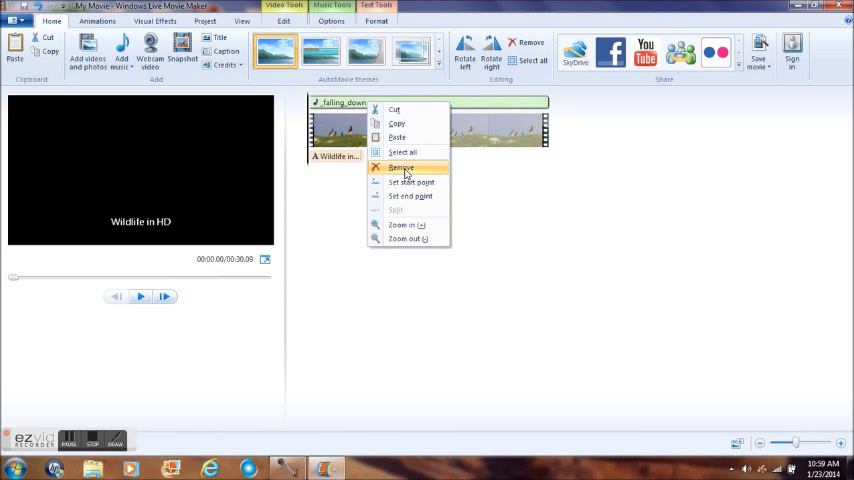
{"action": "left_click", "coordinate": [400, 168]}
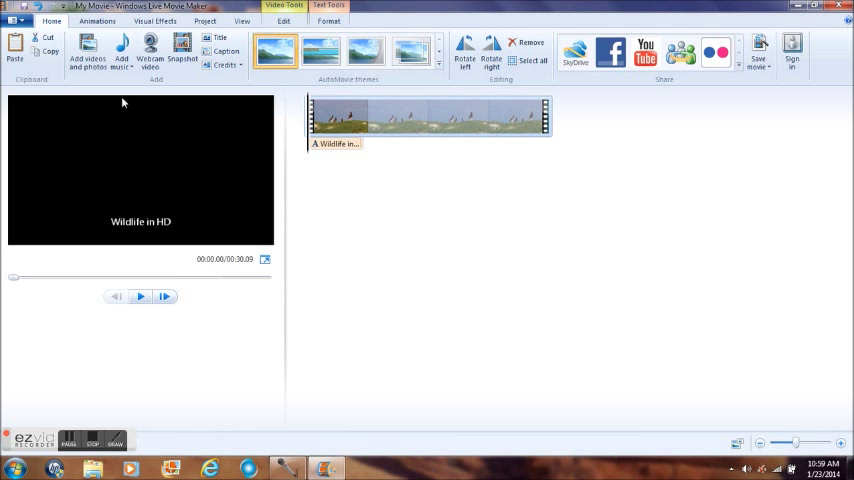
{"action": "left_click", "coordinate": [120, 50]}
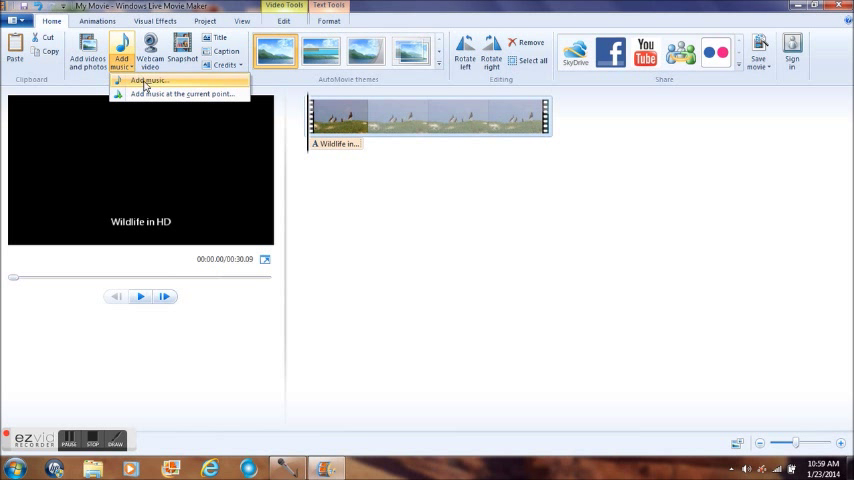
{"action": "left_click", "coordinate": [148, 80]}
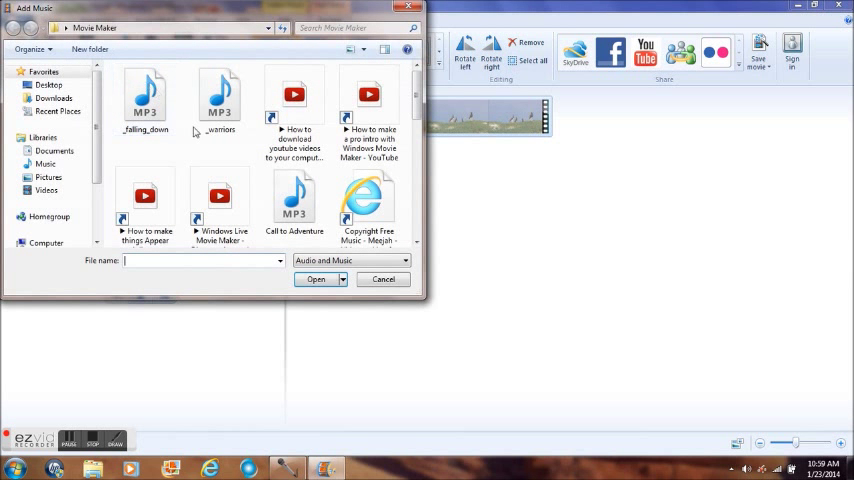
{"action": "left_click", "coordinate": [220, 98]}
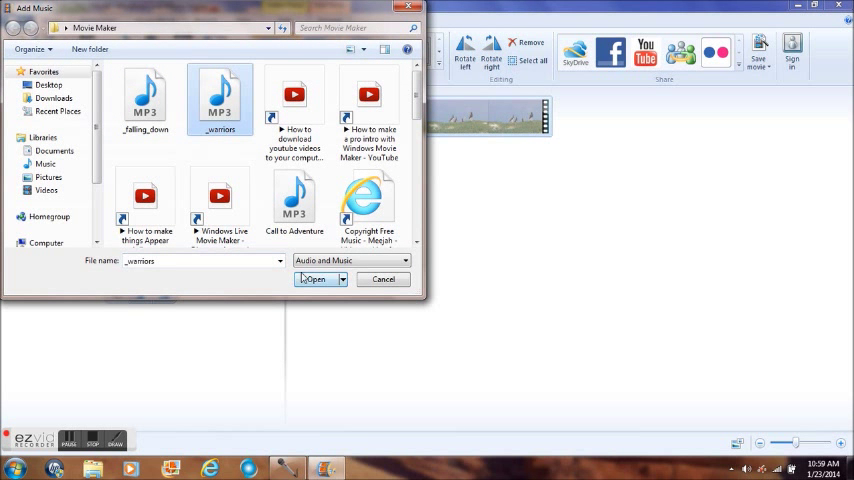
{"action": "left_click", "coordinate": [314, 280]}
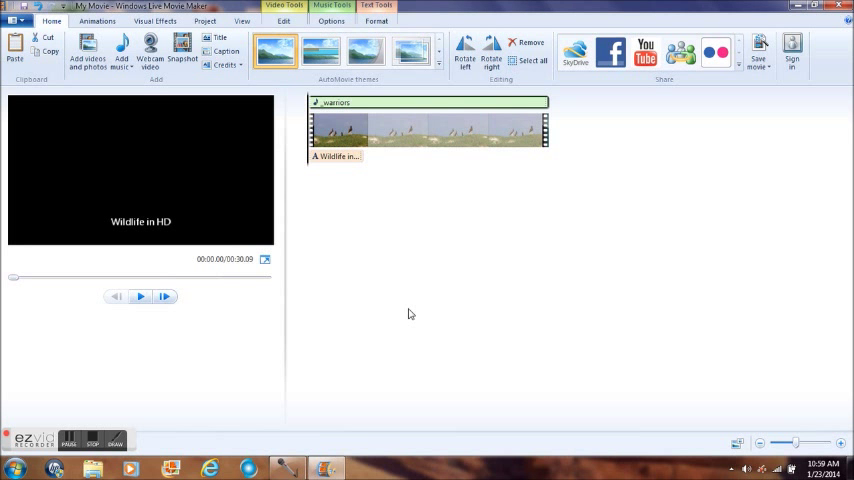
{"action": "left_click", "coordinate": [140, 296]}
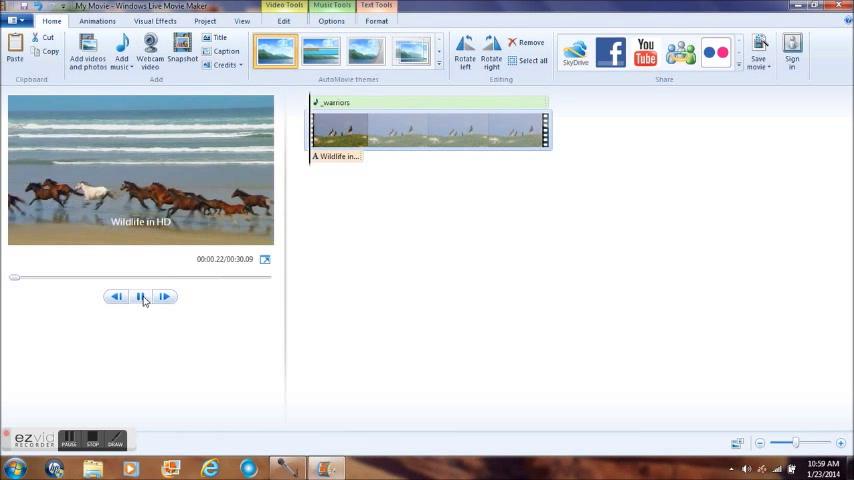
{"action": "left_click", "coordinate": [140, 296]}
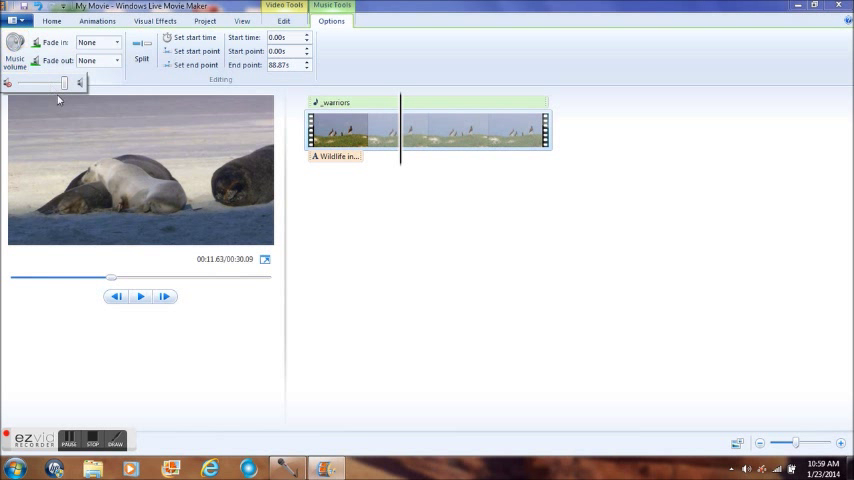
Step: Set the music track's Fade out to Slow and play the movie to hear it
{"action": "left_click_drag", "start_coordinate": [36, 84], "coordinate": [56, 84]}
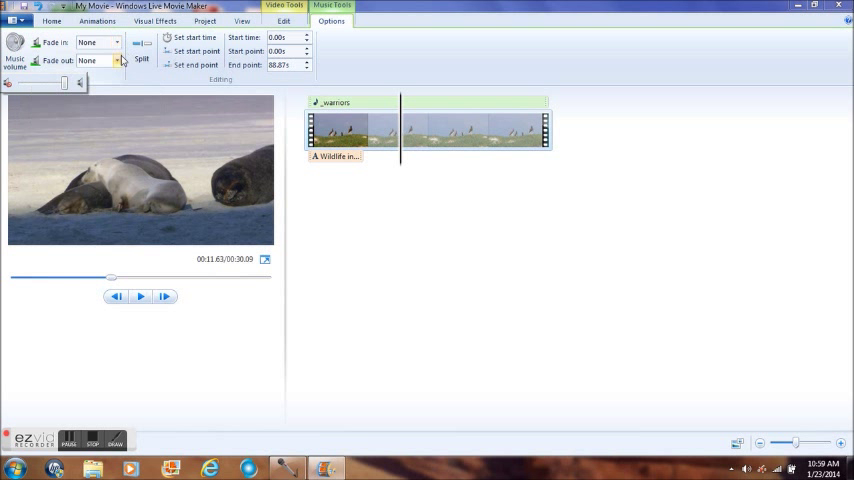
{"action": "mouse_move", "coordinate": [116, 60]}
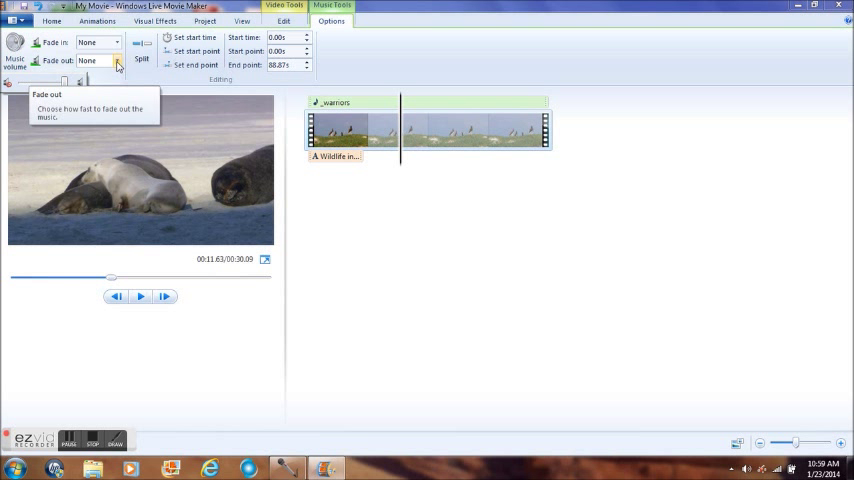
{"action": "left_click", "coordinate": [96, 60]}
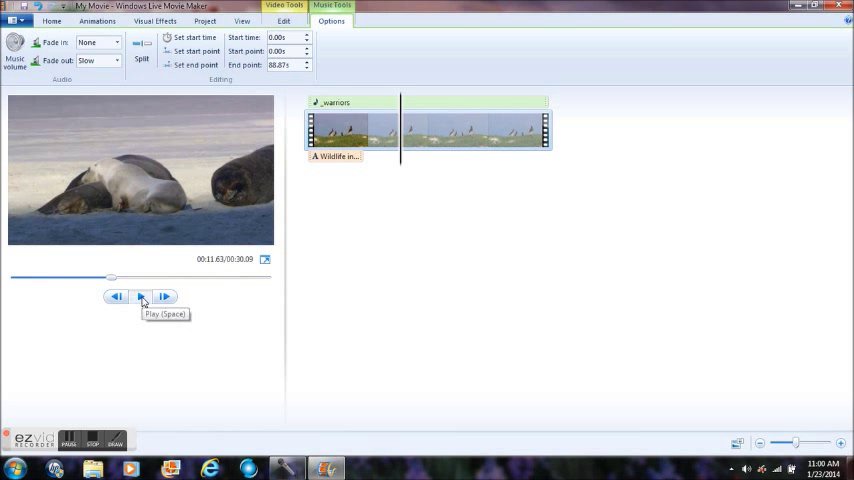
{"action": "left_click", "coordinate": [140, 296]}
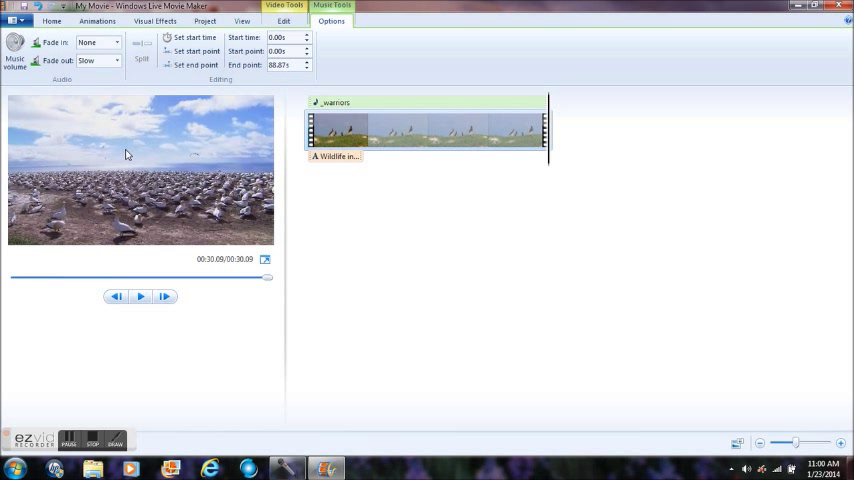
{"action": "mouse_move", "coordinate": [400, 214]}
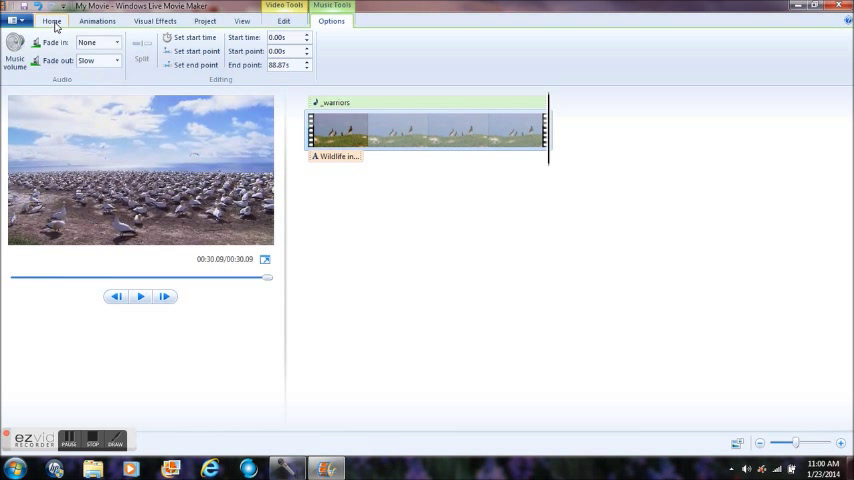
Step: Export the movie for computer playback as a WMV file named 'new video'
{"action": "left_click", "coordinate": [52, 20]}
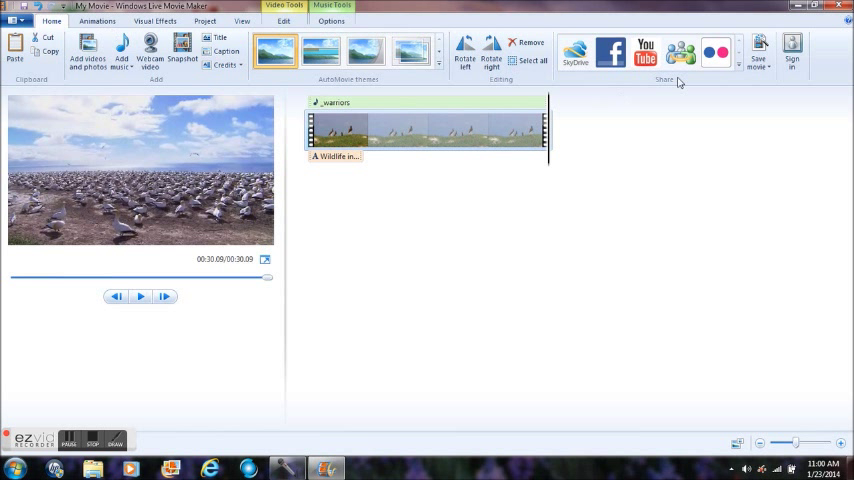
{"action": "left_click", "coordinate": [758, 52]}
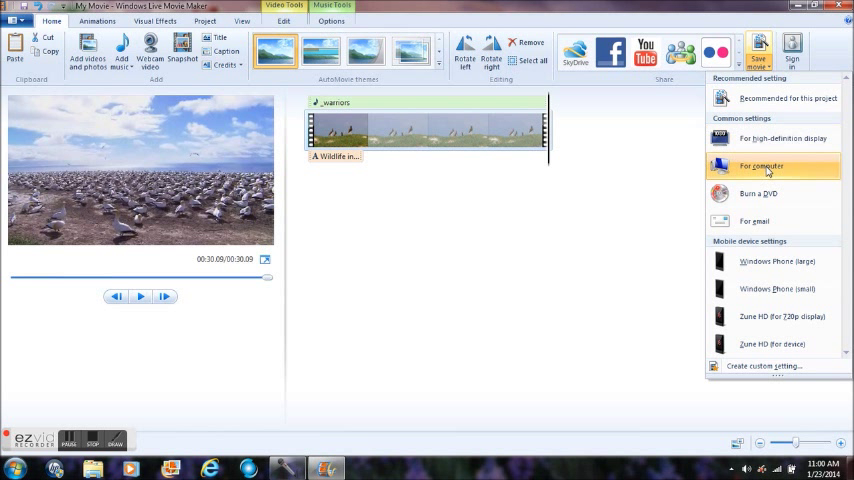
{"action": "mouse_move", "coordinate": [664, 188]}
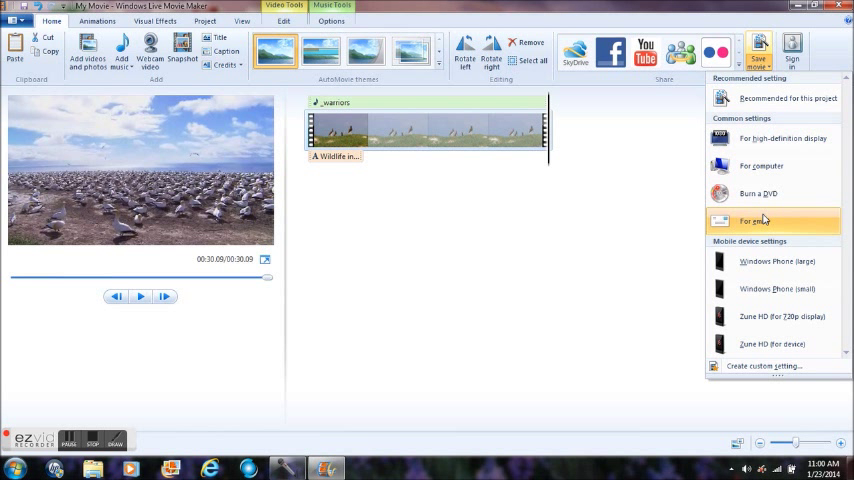
{"action": "mouse_move", "coordinate": [760, 166]}
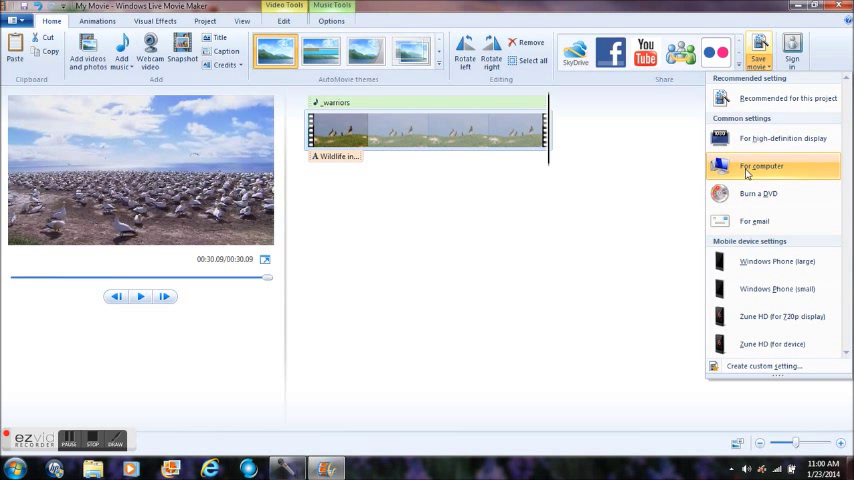
{"action": "left_click", "coordinate": [762, 166]}
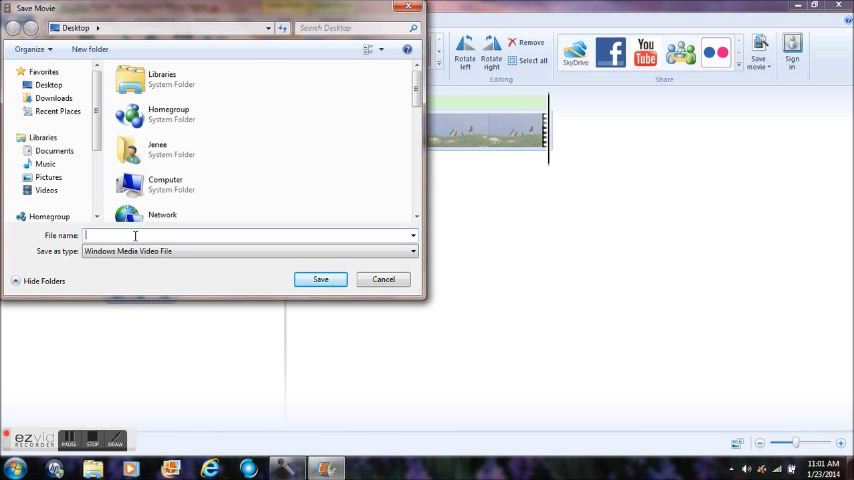
{"action": "type", "text": "new"}
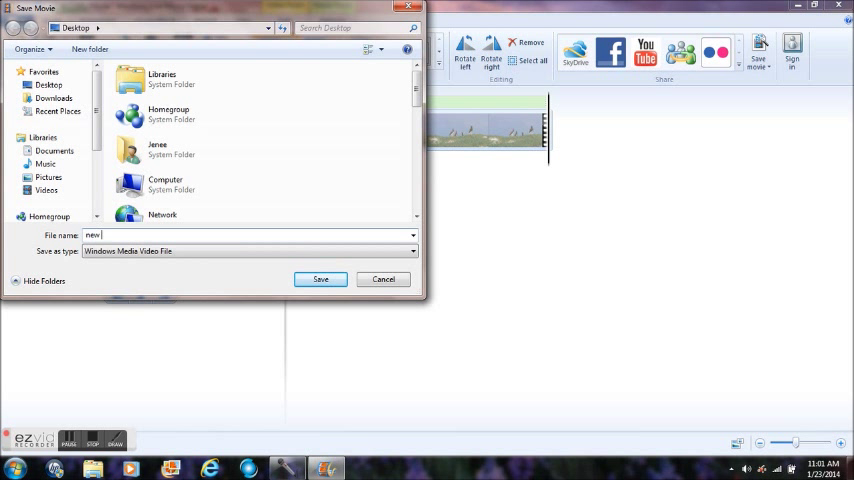
{"action": "type", "text": "video"}
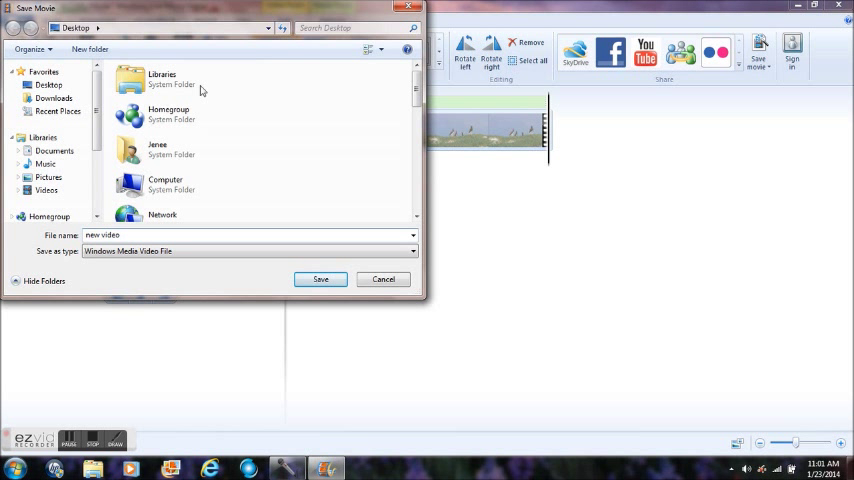
{"action": "left_click", "coordinate": [320, 280]}
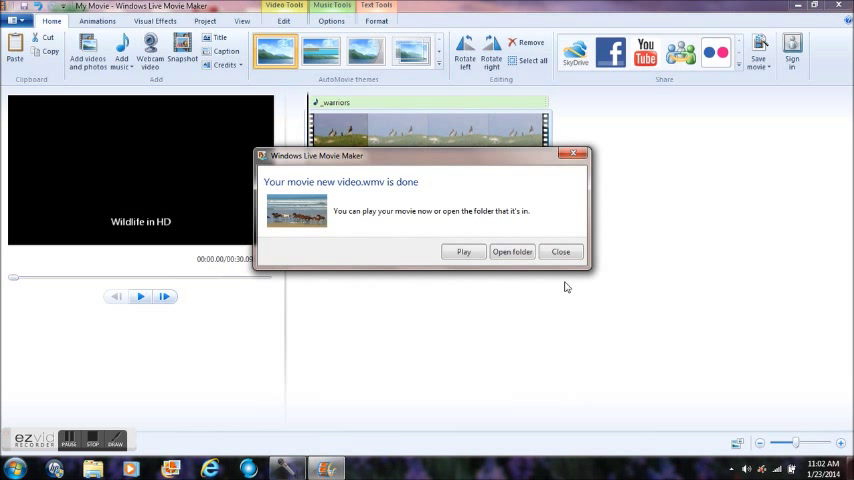
Step: Play the finished 'new video' file full screen in Windows Media Player
{"action": "left_click", "coordinate": [560, 252]}
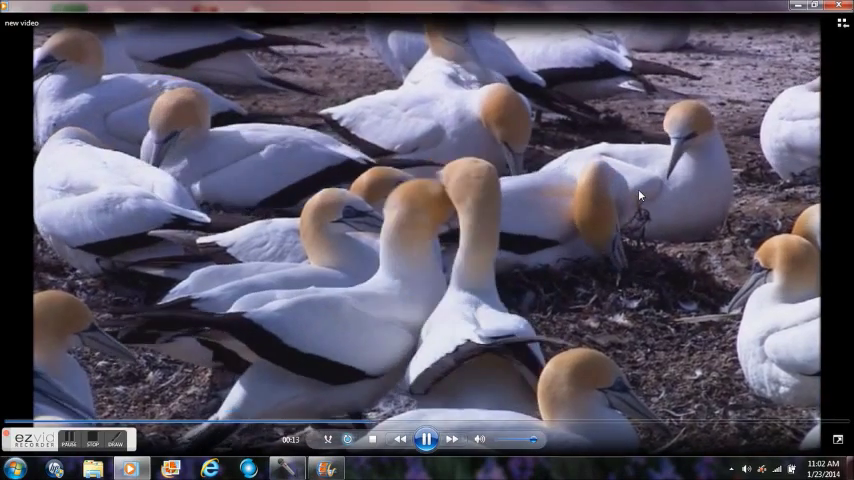
{"action": "left_click", "coordinate": [424, 440]}
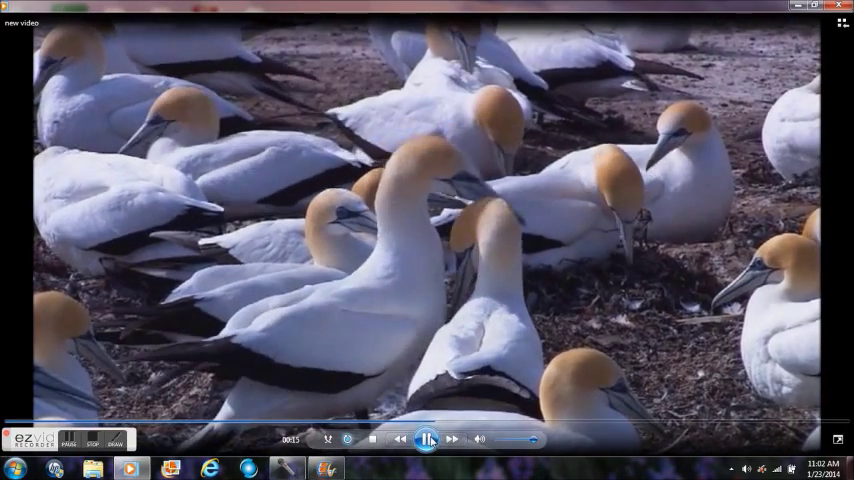